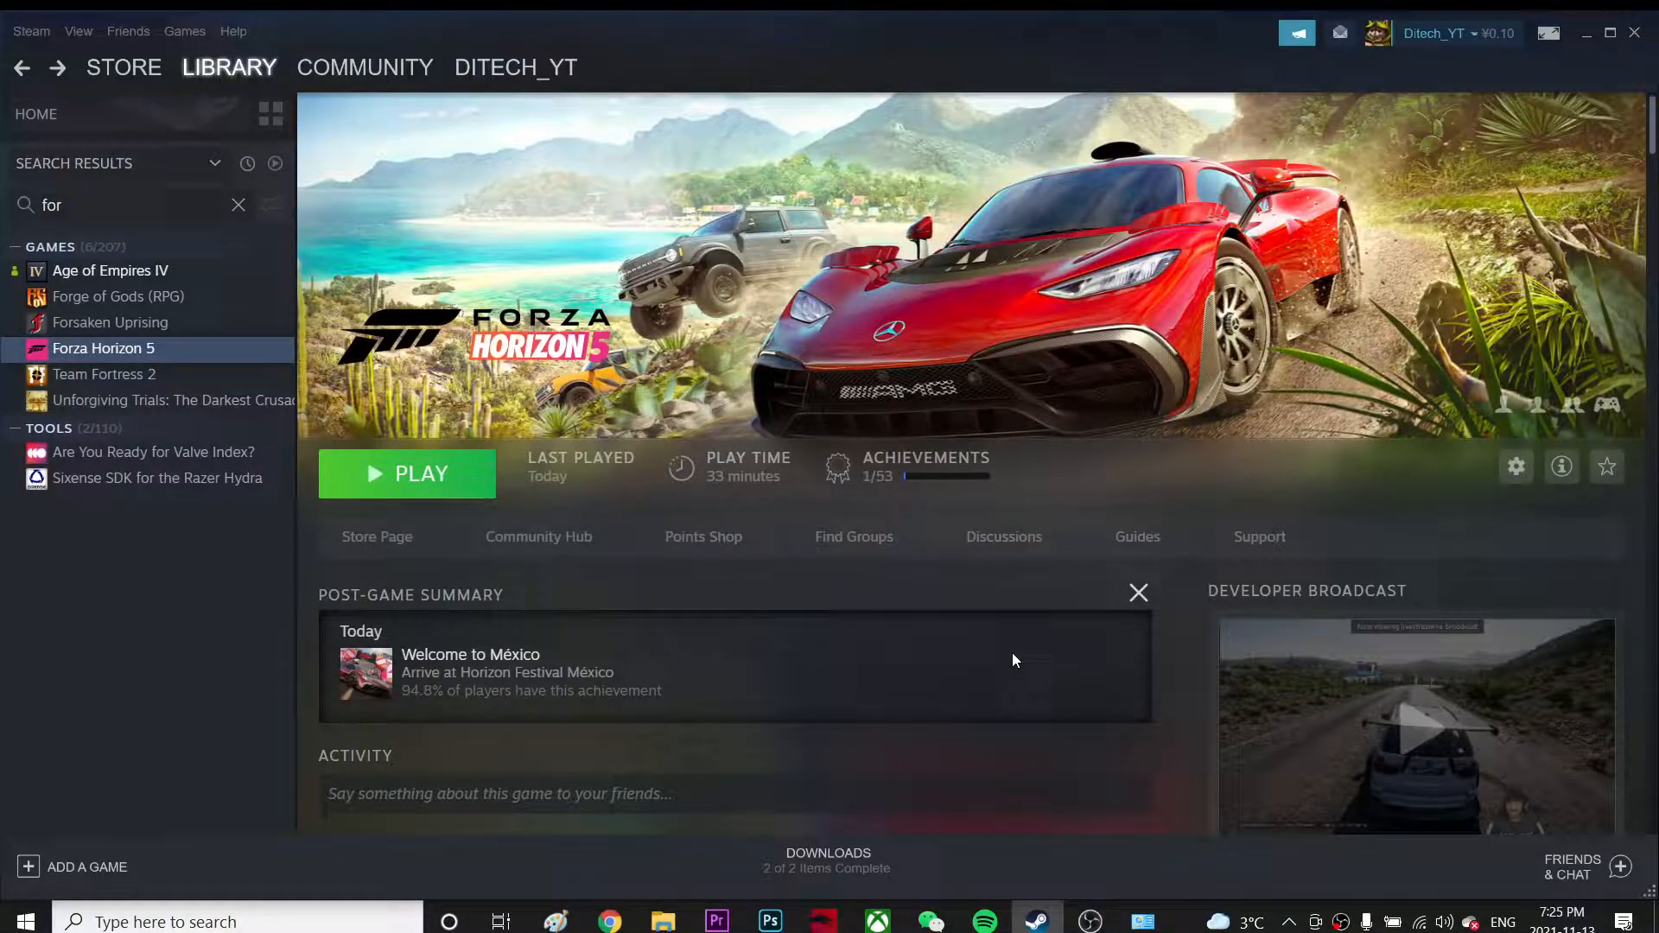
{"action": "mouse_move", "coordinate": [583, 464]}
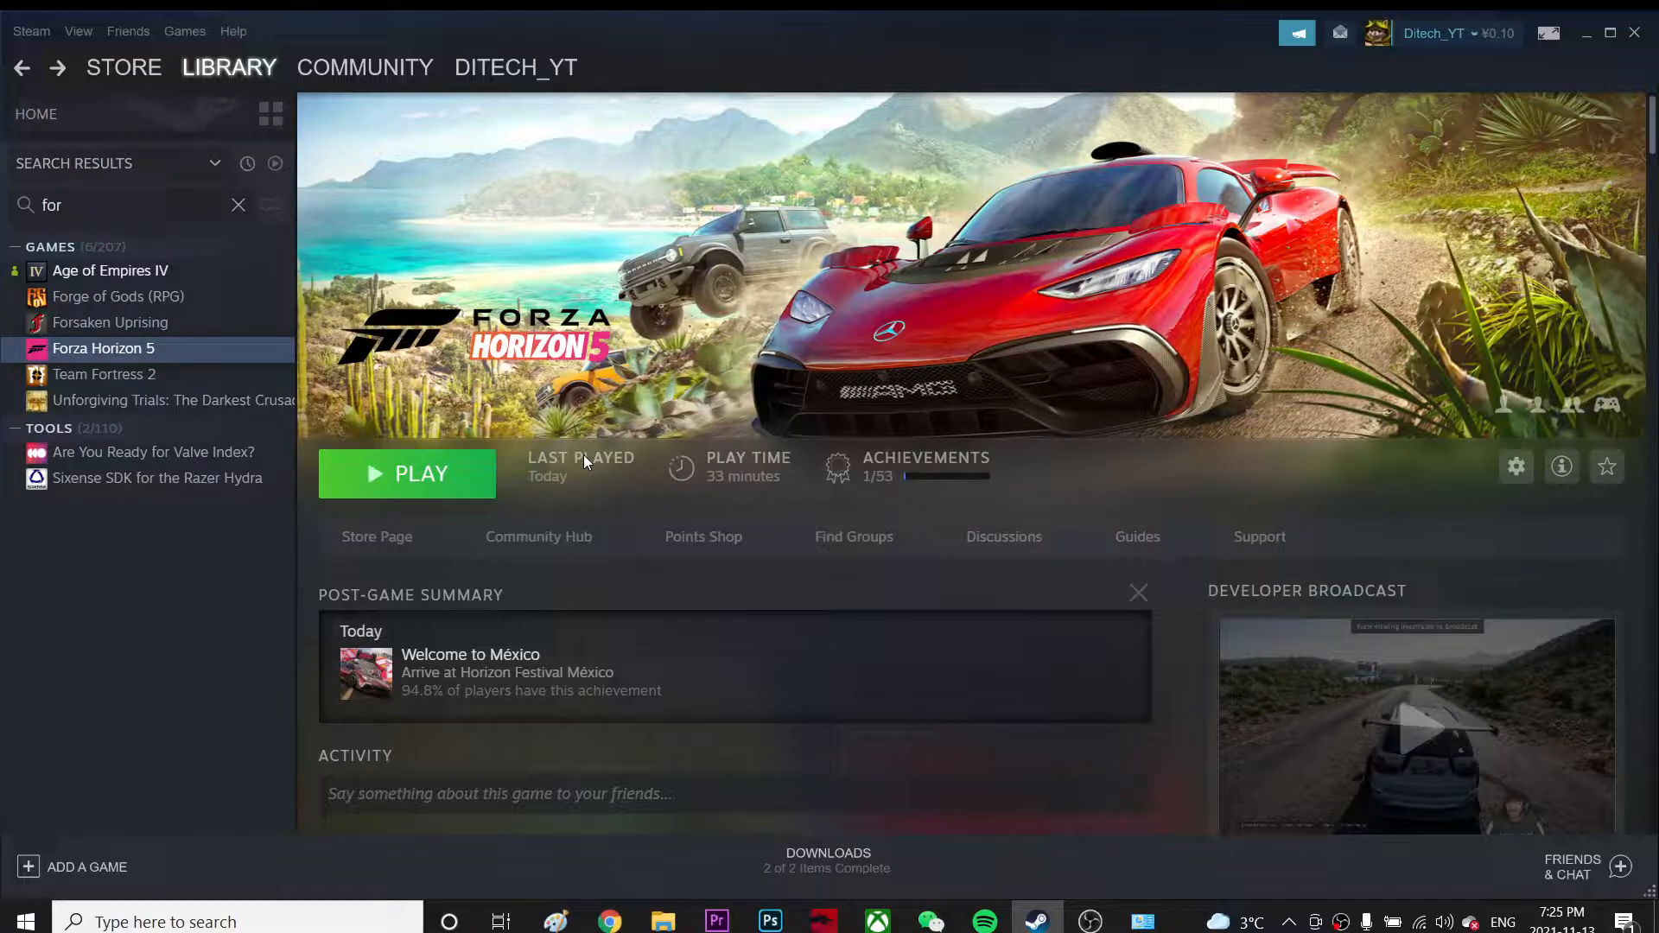
{"action": "mouse_move", "coordinate": [1303, 859]}
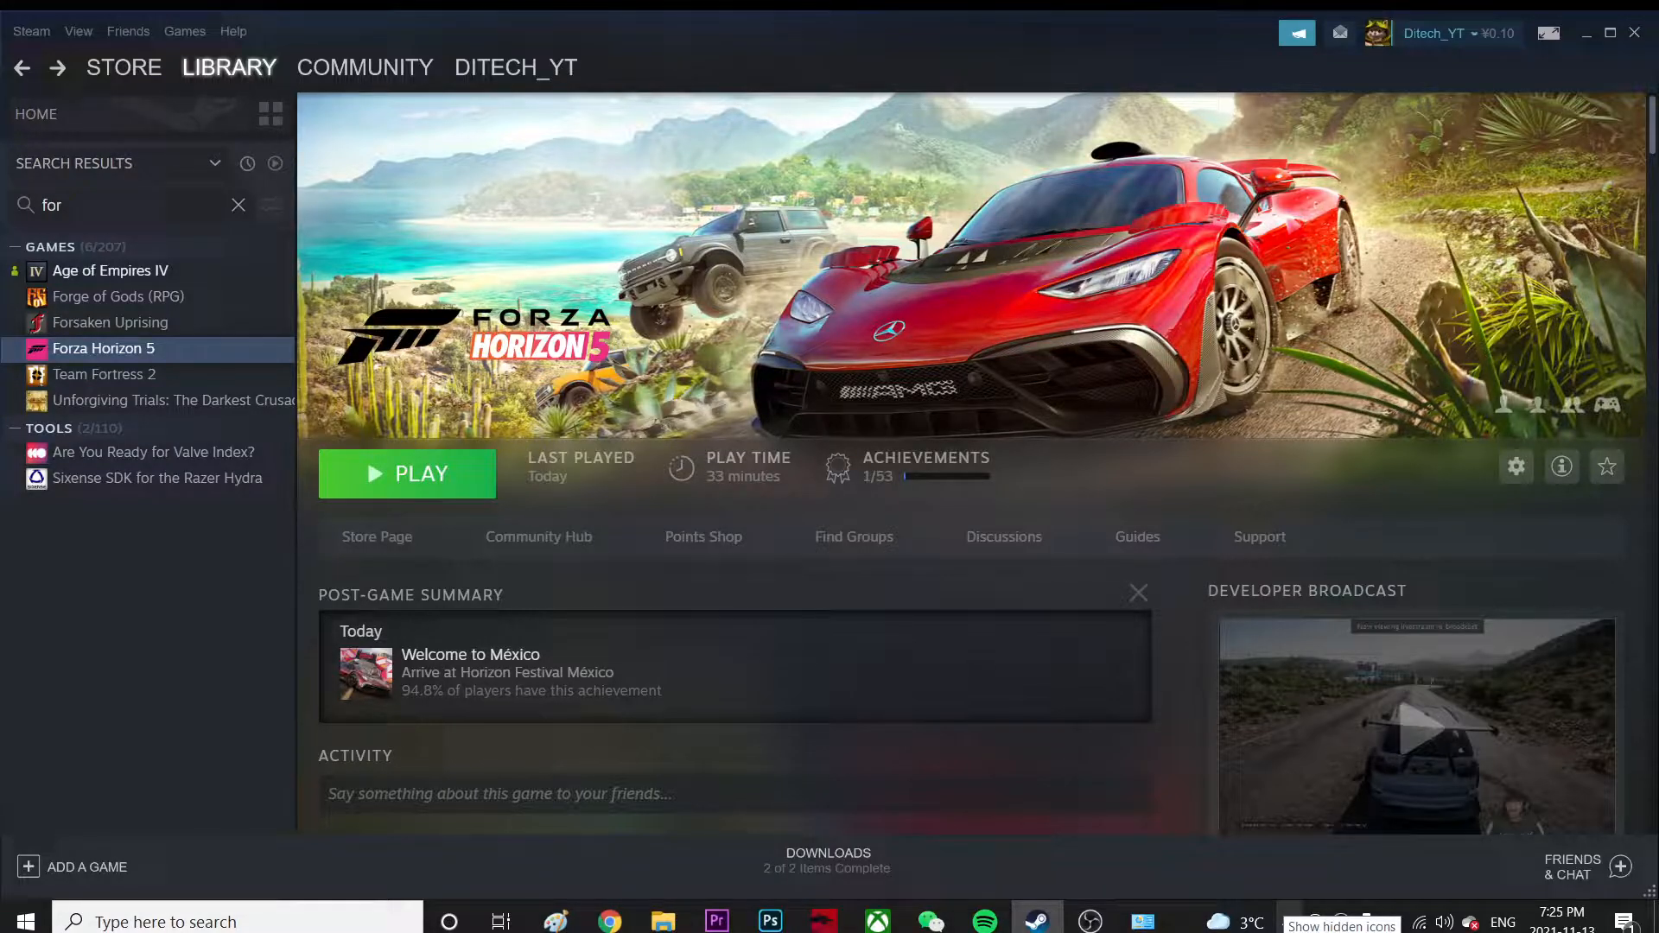
{"action": "mouse_move", "coordinate": [1187, 921]}
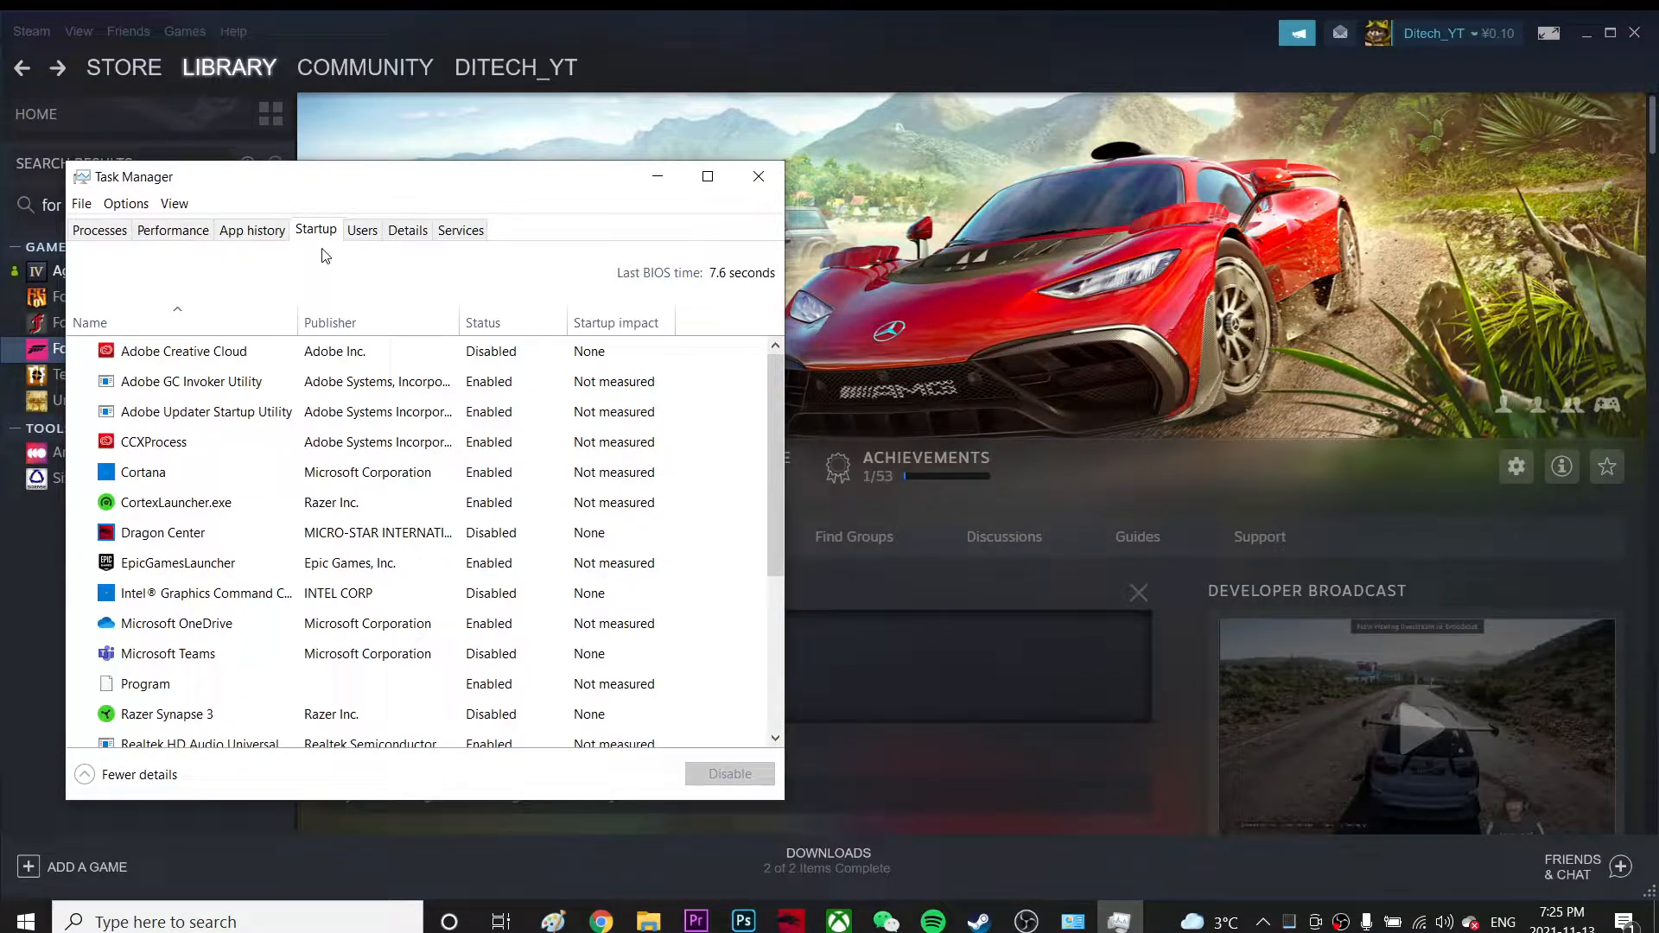
Check the NVIDIA GeForce RTX 3060 Laptop GPU usage under Performance, then close Task Manager.
{"action": "left_click", "coordinate": [173, 229]}
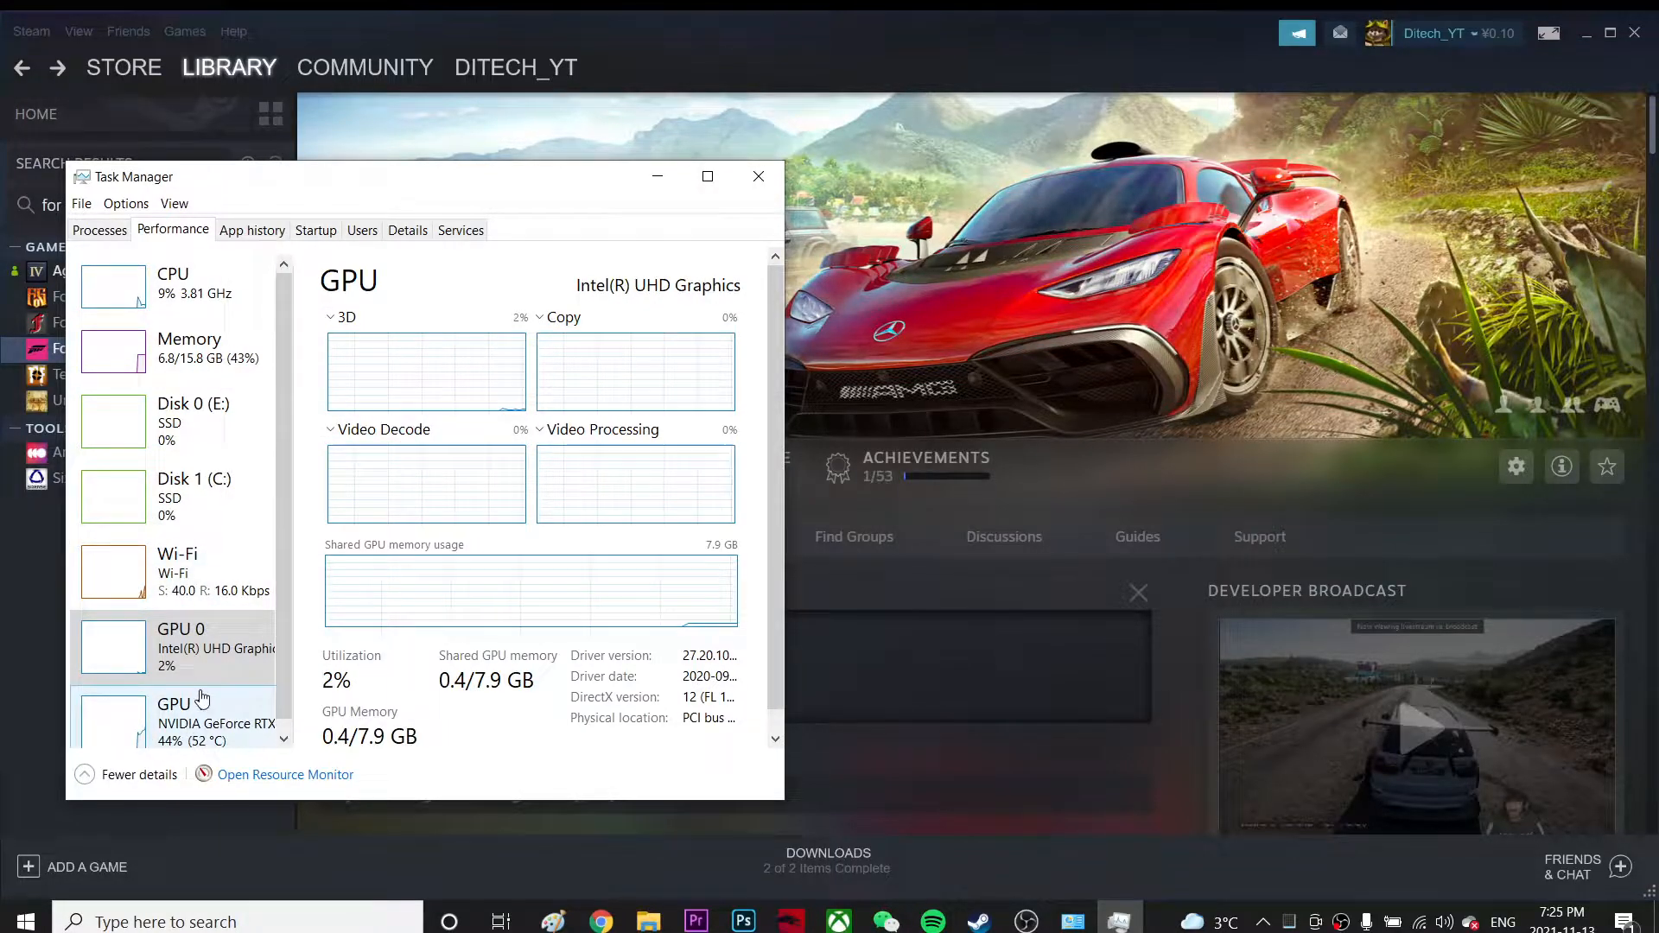
{"action": "left_click", "coordinate": [180, 719]}
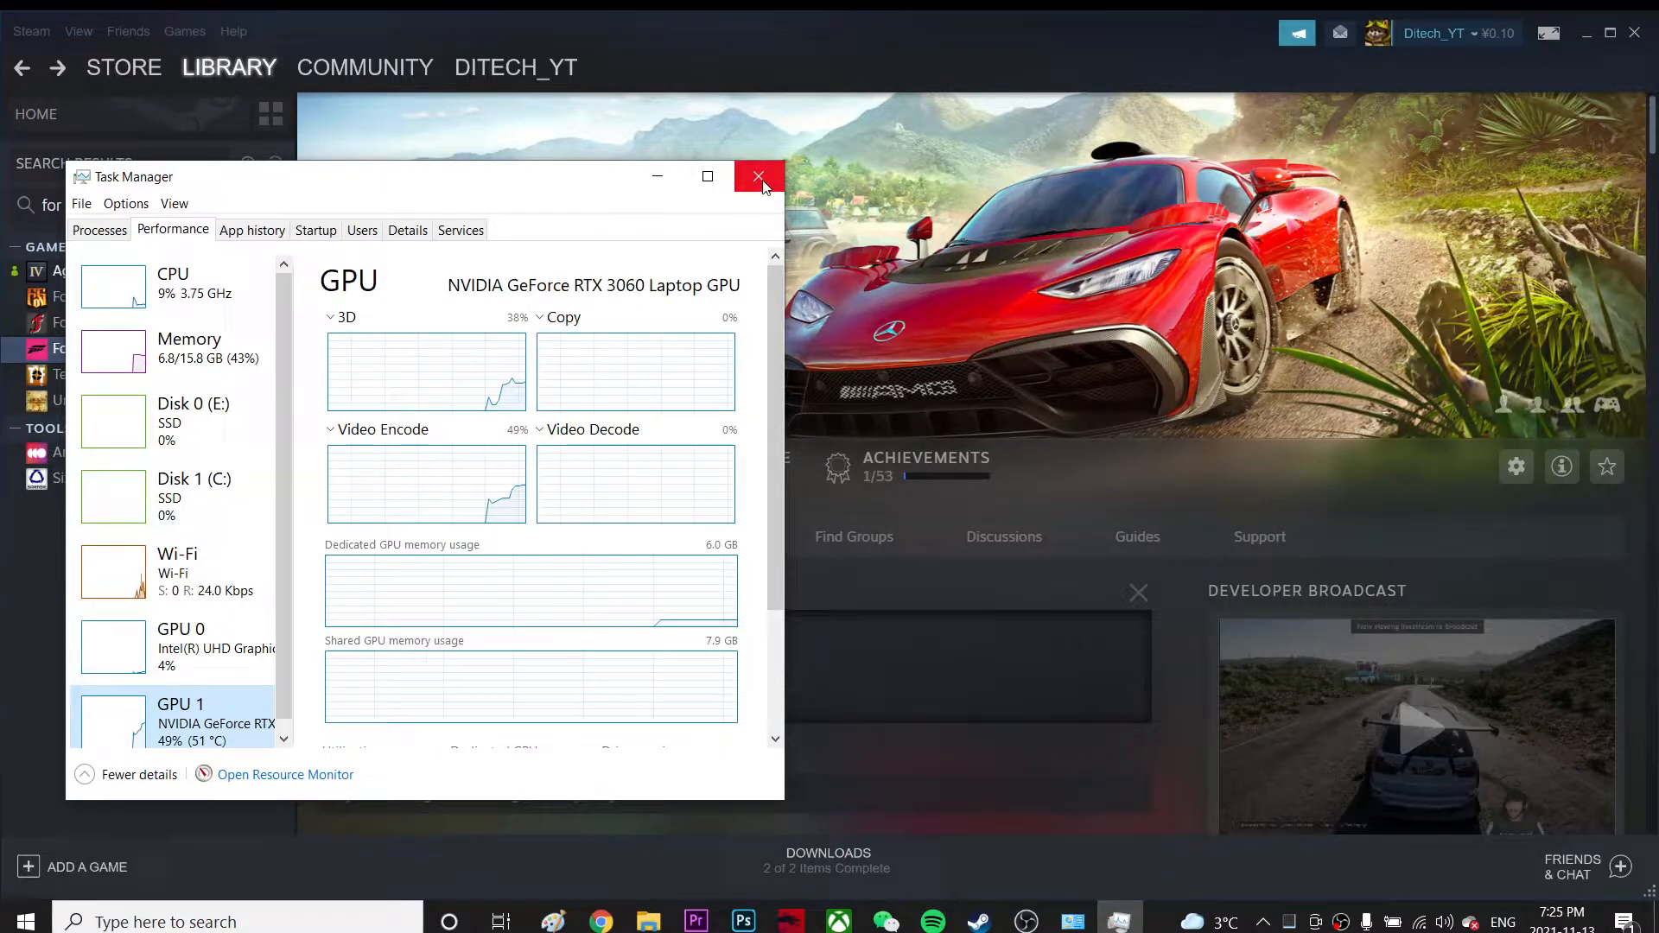
{"action": "left_click", "coordinate": [758, 176]}
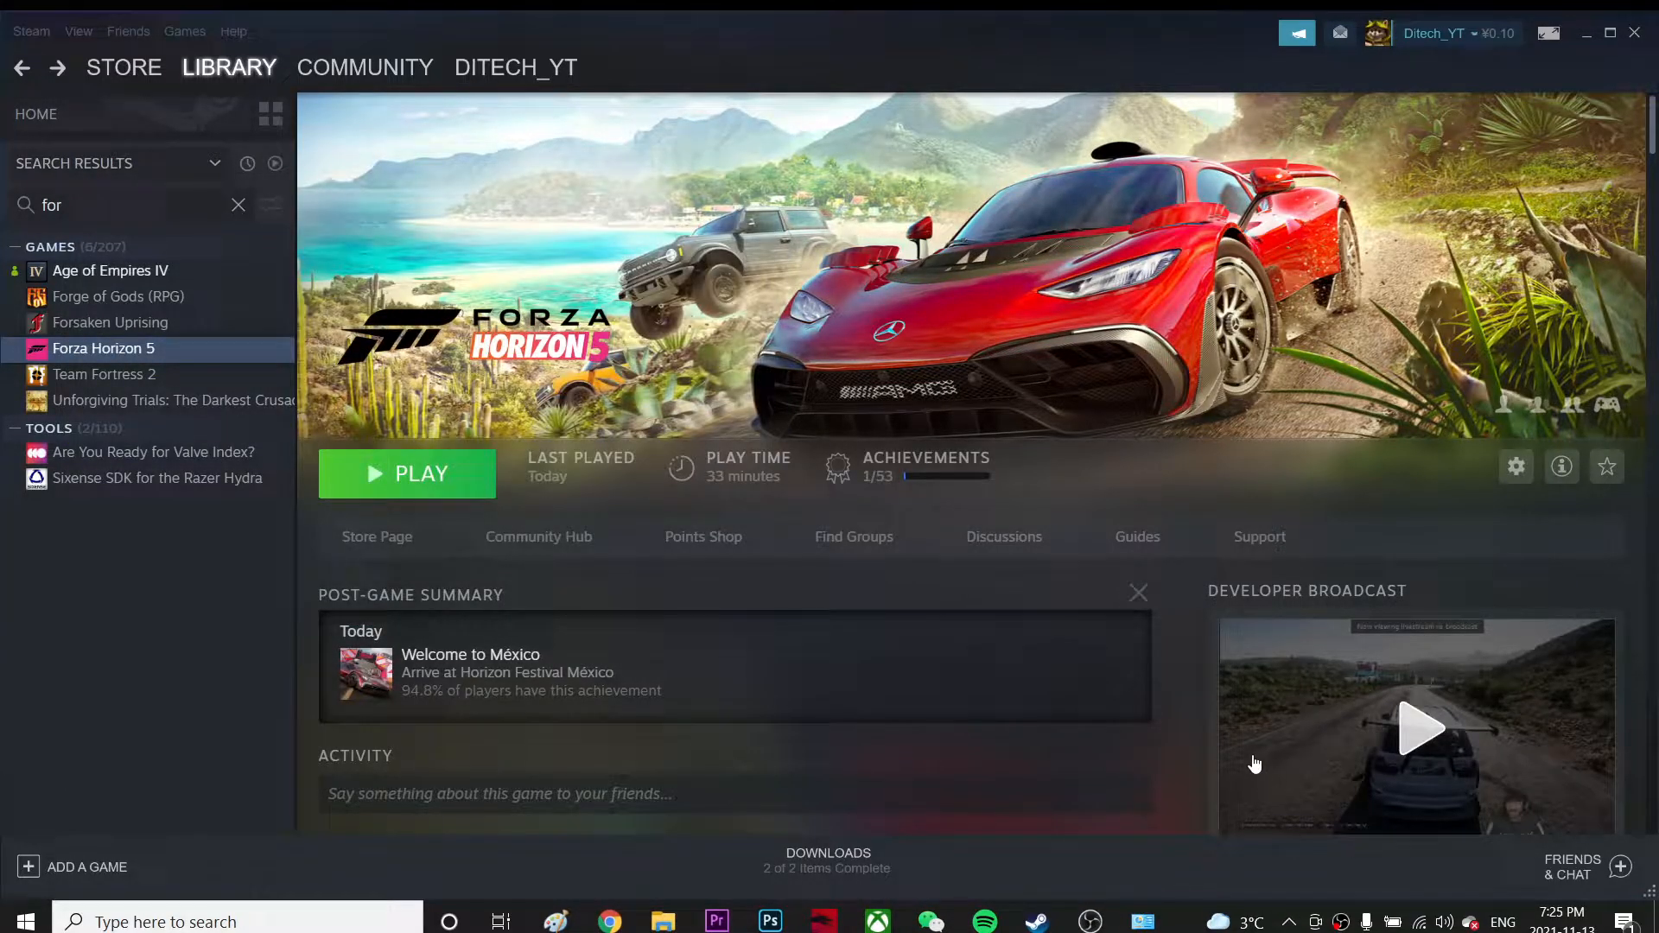
{"action": "mouse_move", "coordinate": [1600, 157]}
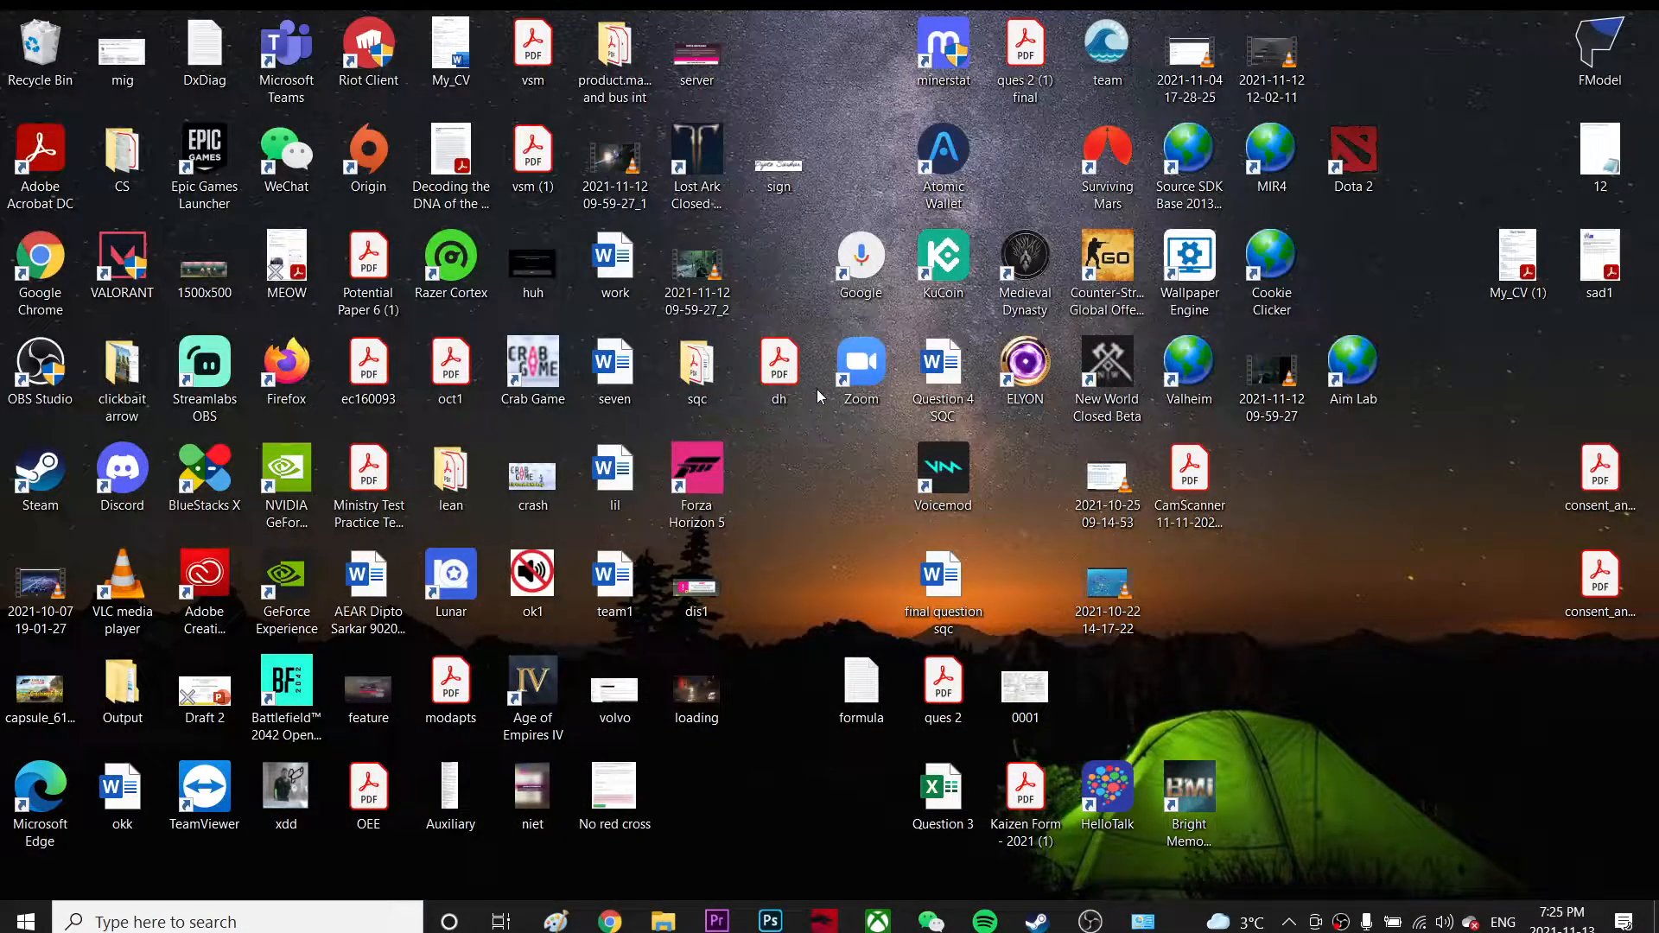
View the PhysX configuration in NVIDIA Control Panel, then launch GeForce Experience from the tray.
{"action": "left_click", "coordinate": [1143, 921]}
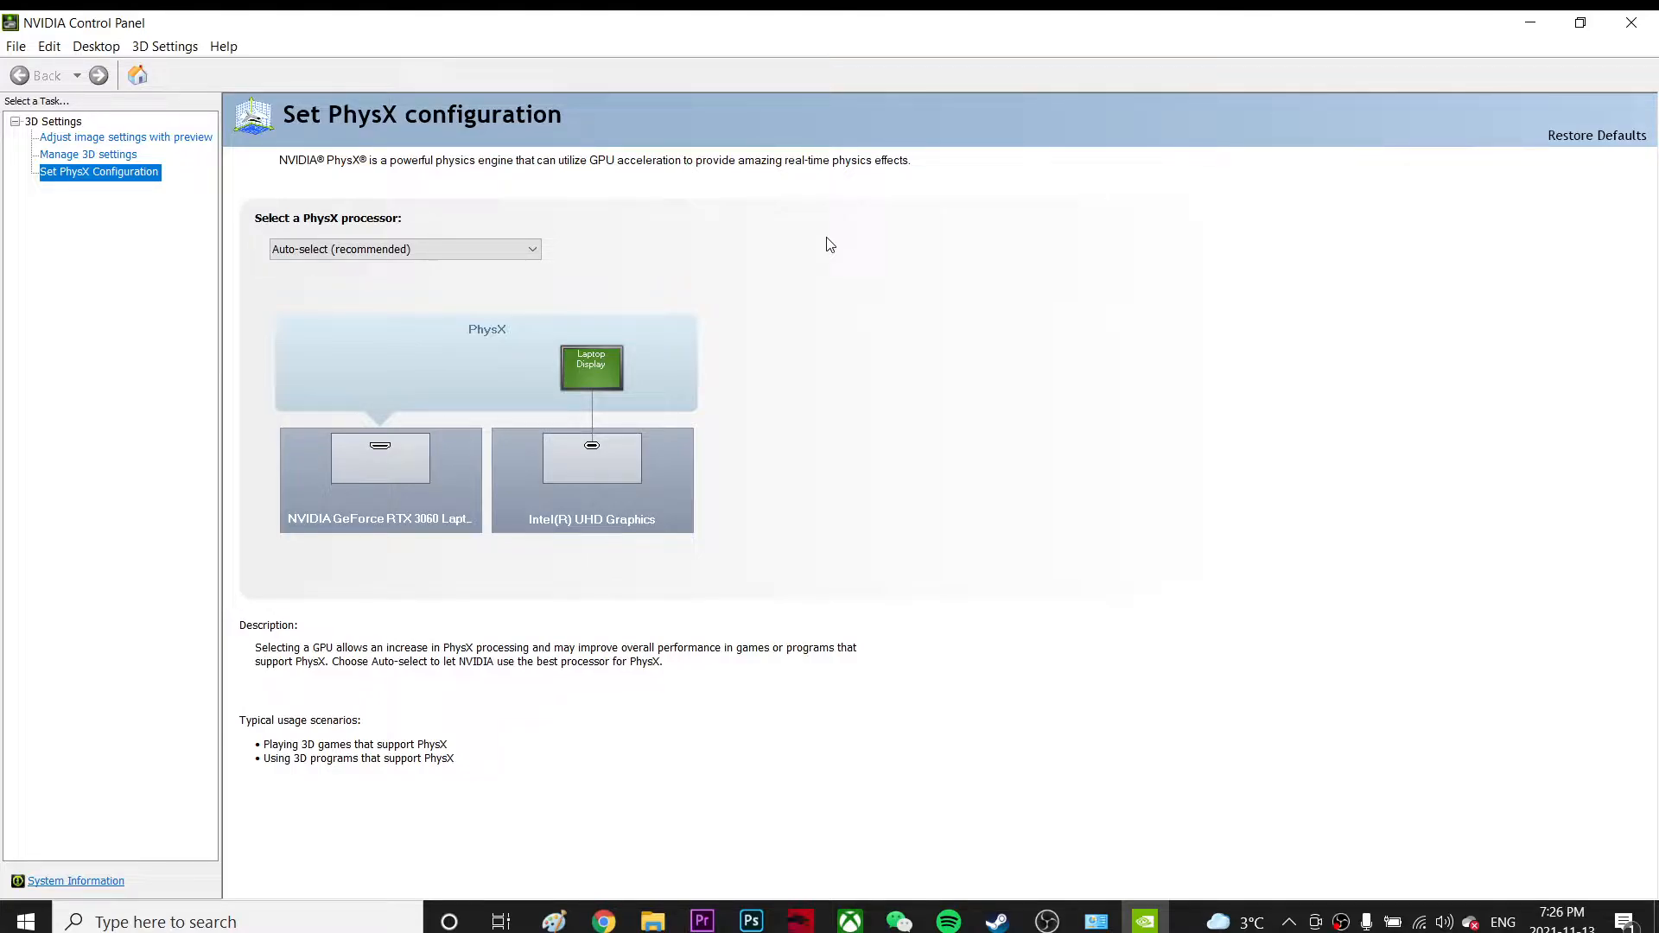
{"action": "mouse_move", "coordinate": [1595, 235]}
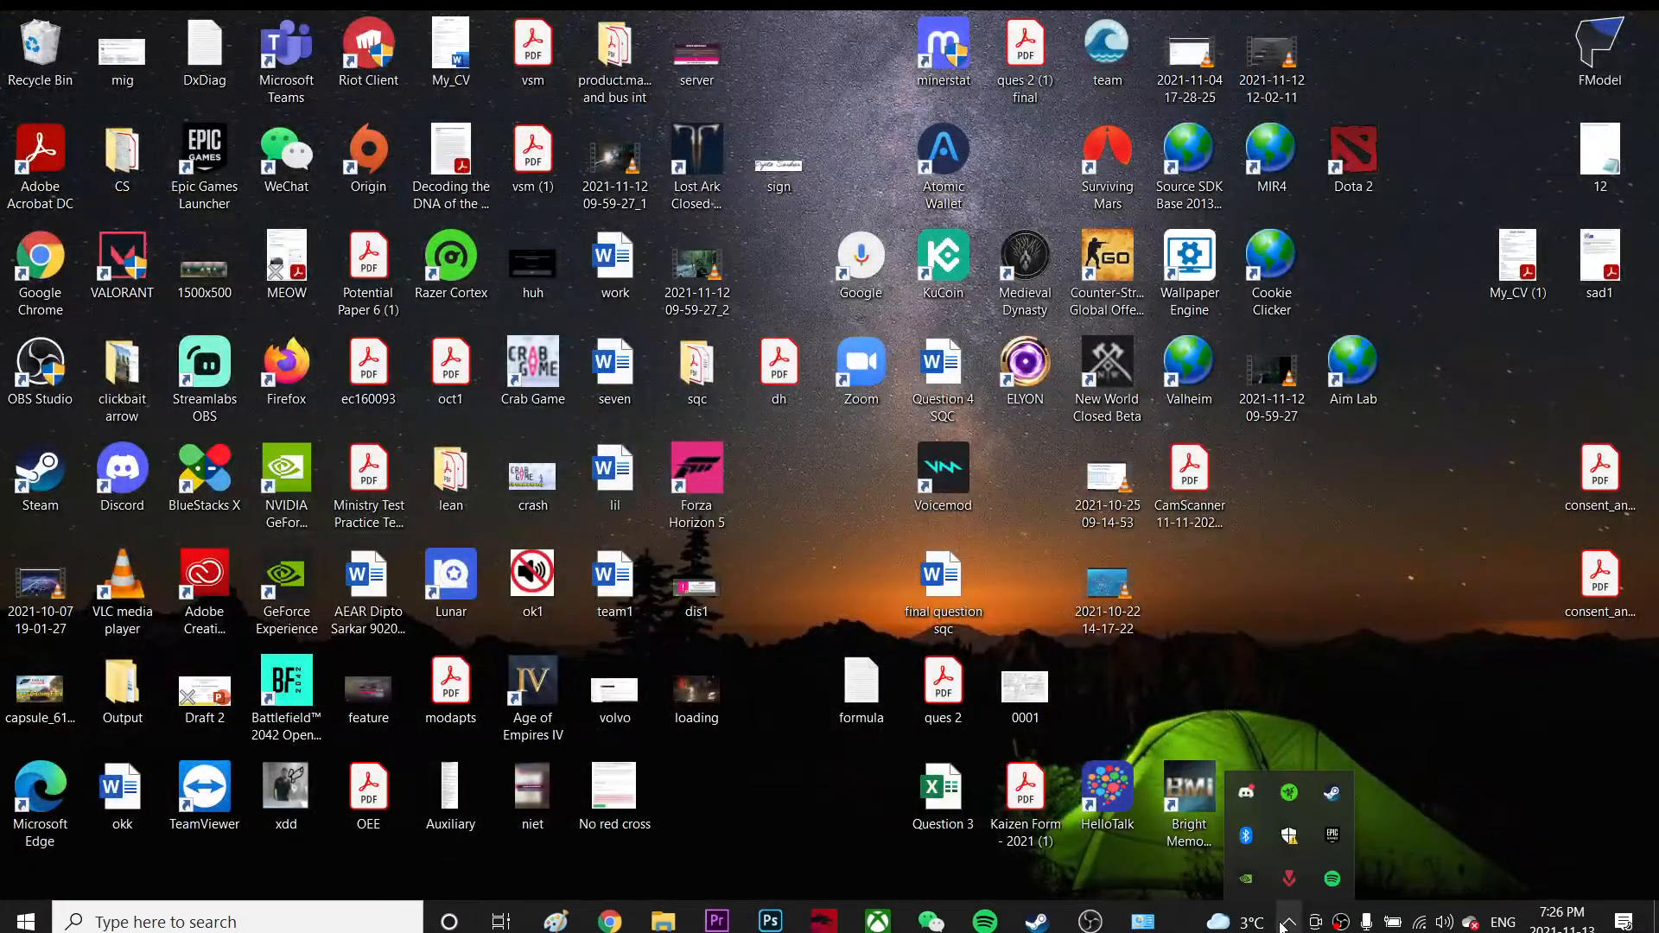
{"action": "mouse_move", "coordinate": [1290, 835]}
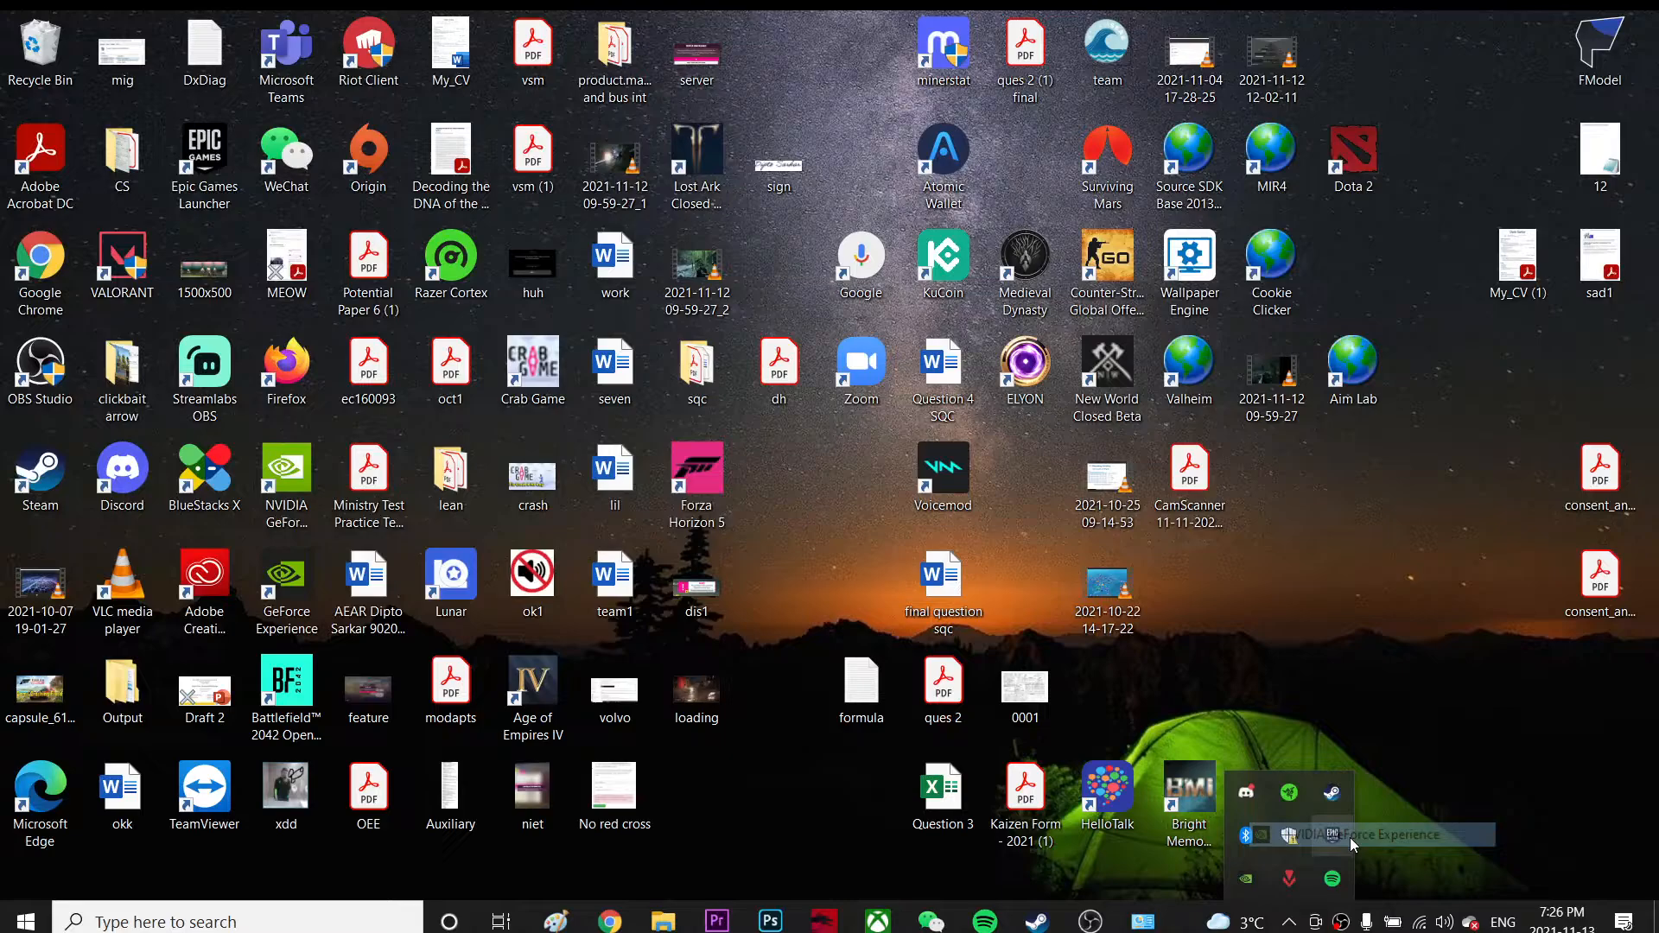
{"action": "left_click", "coordinate": [1289, 834]}
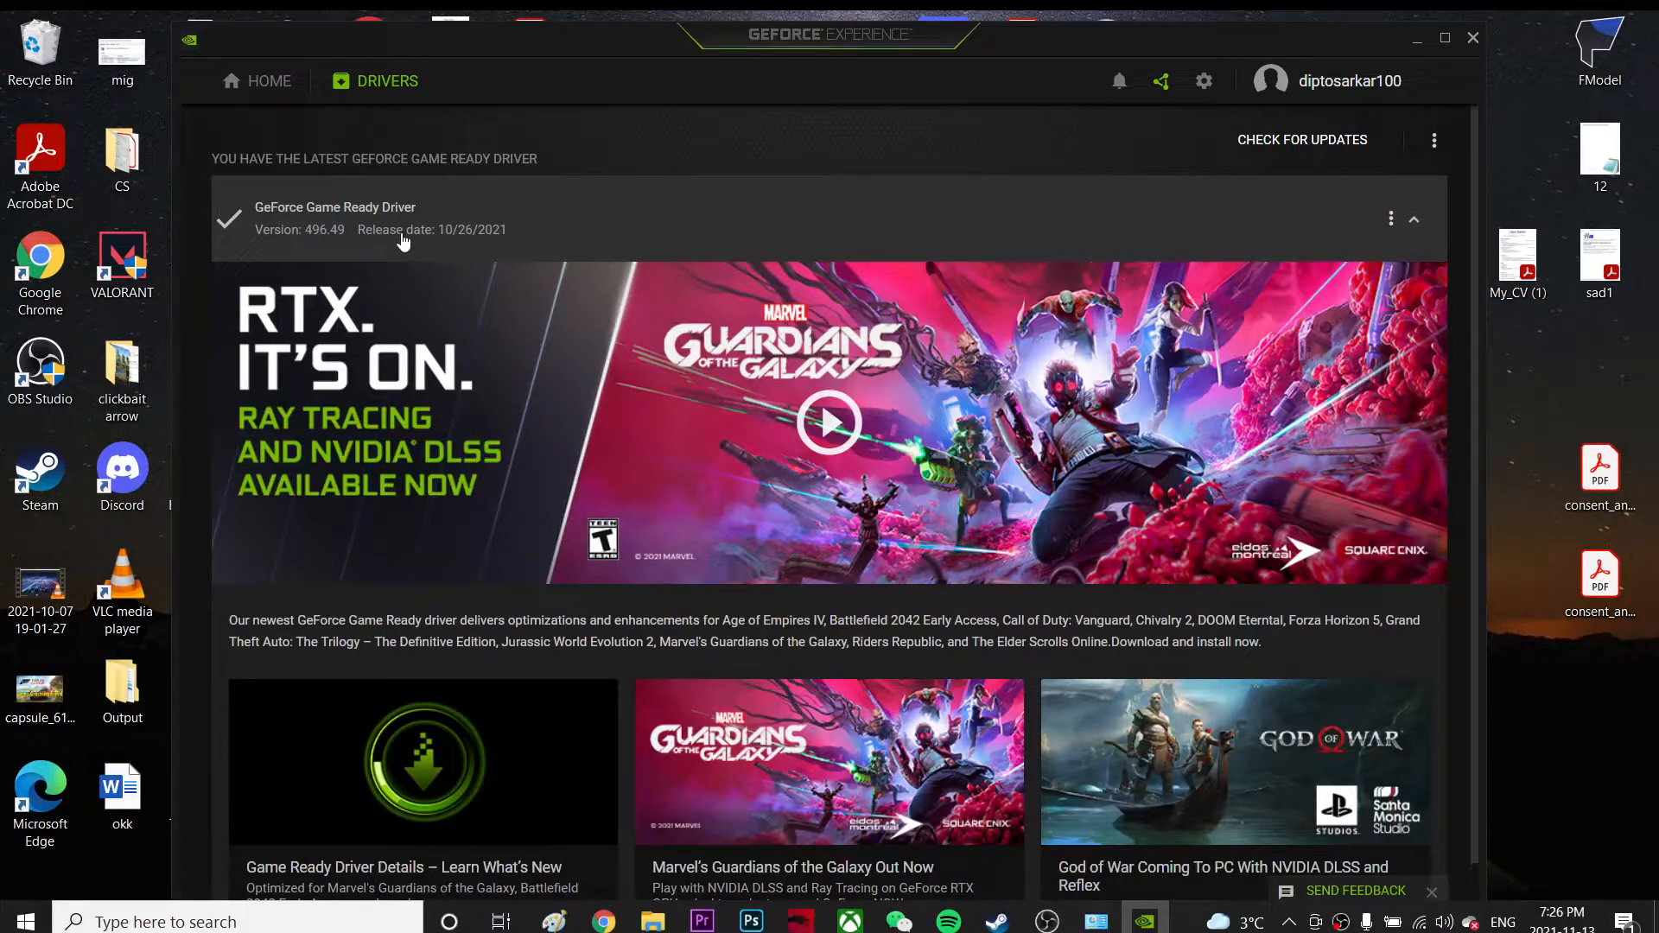
{"action": "mouse_move", "coordinate": [319, 246]}
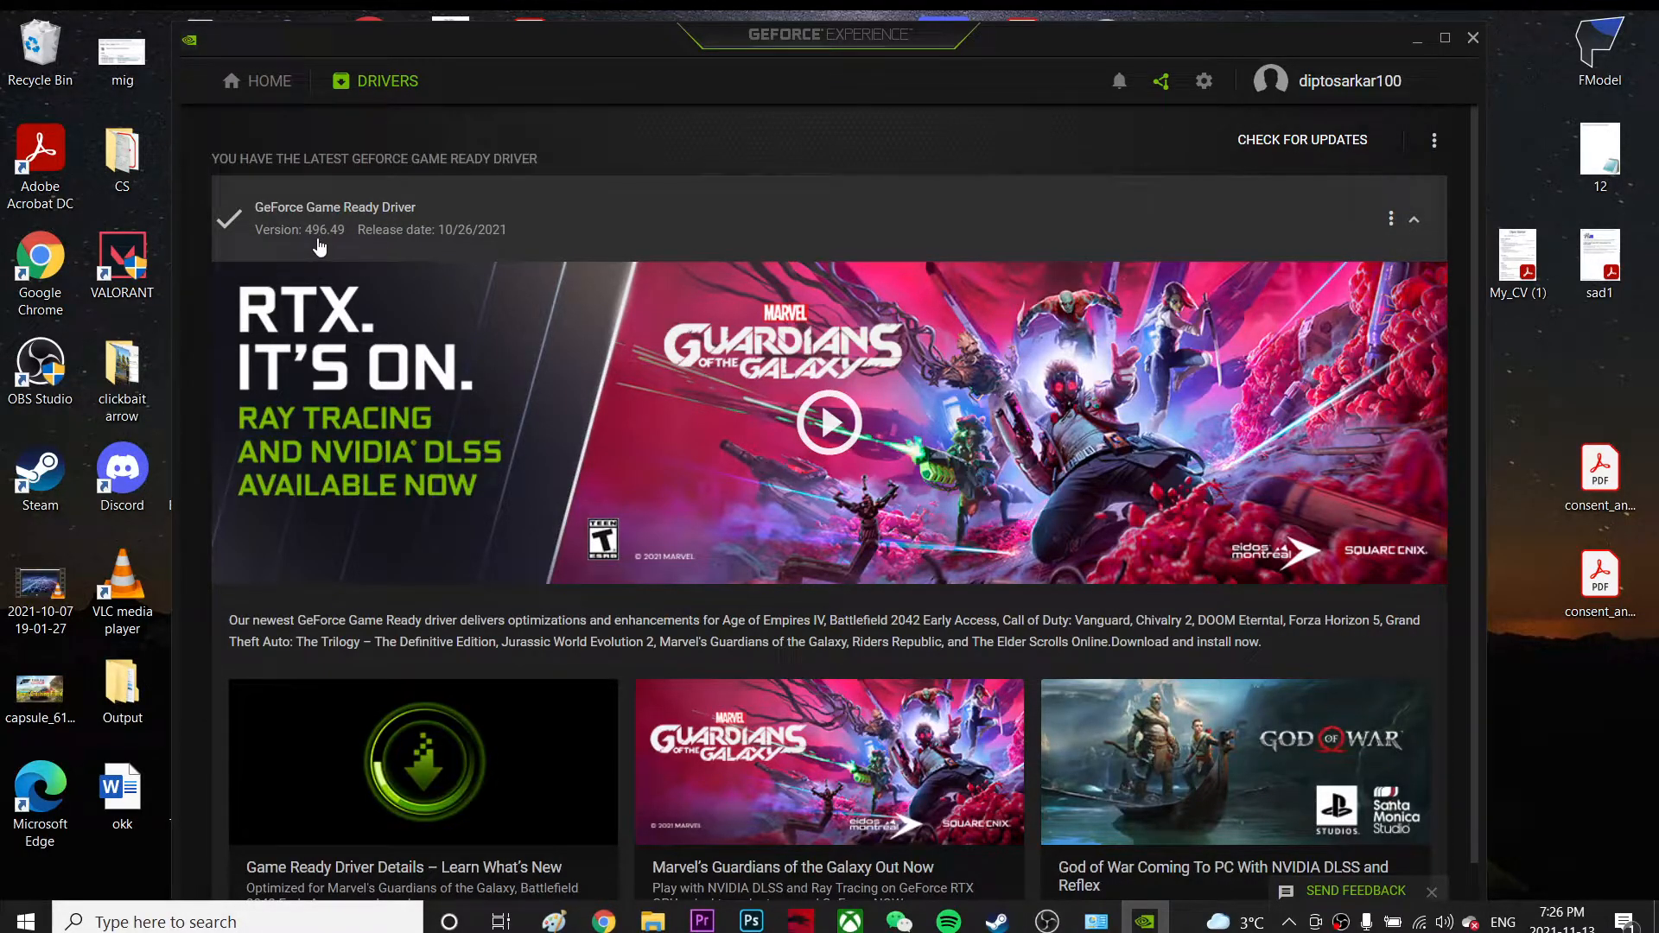
{"action": "mouse_move", "coordinate": [727, 247]}
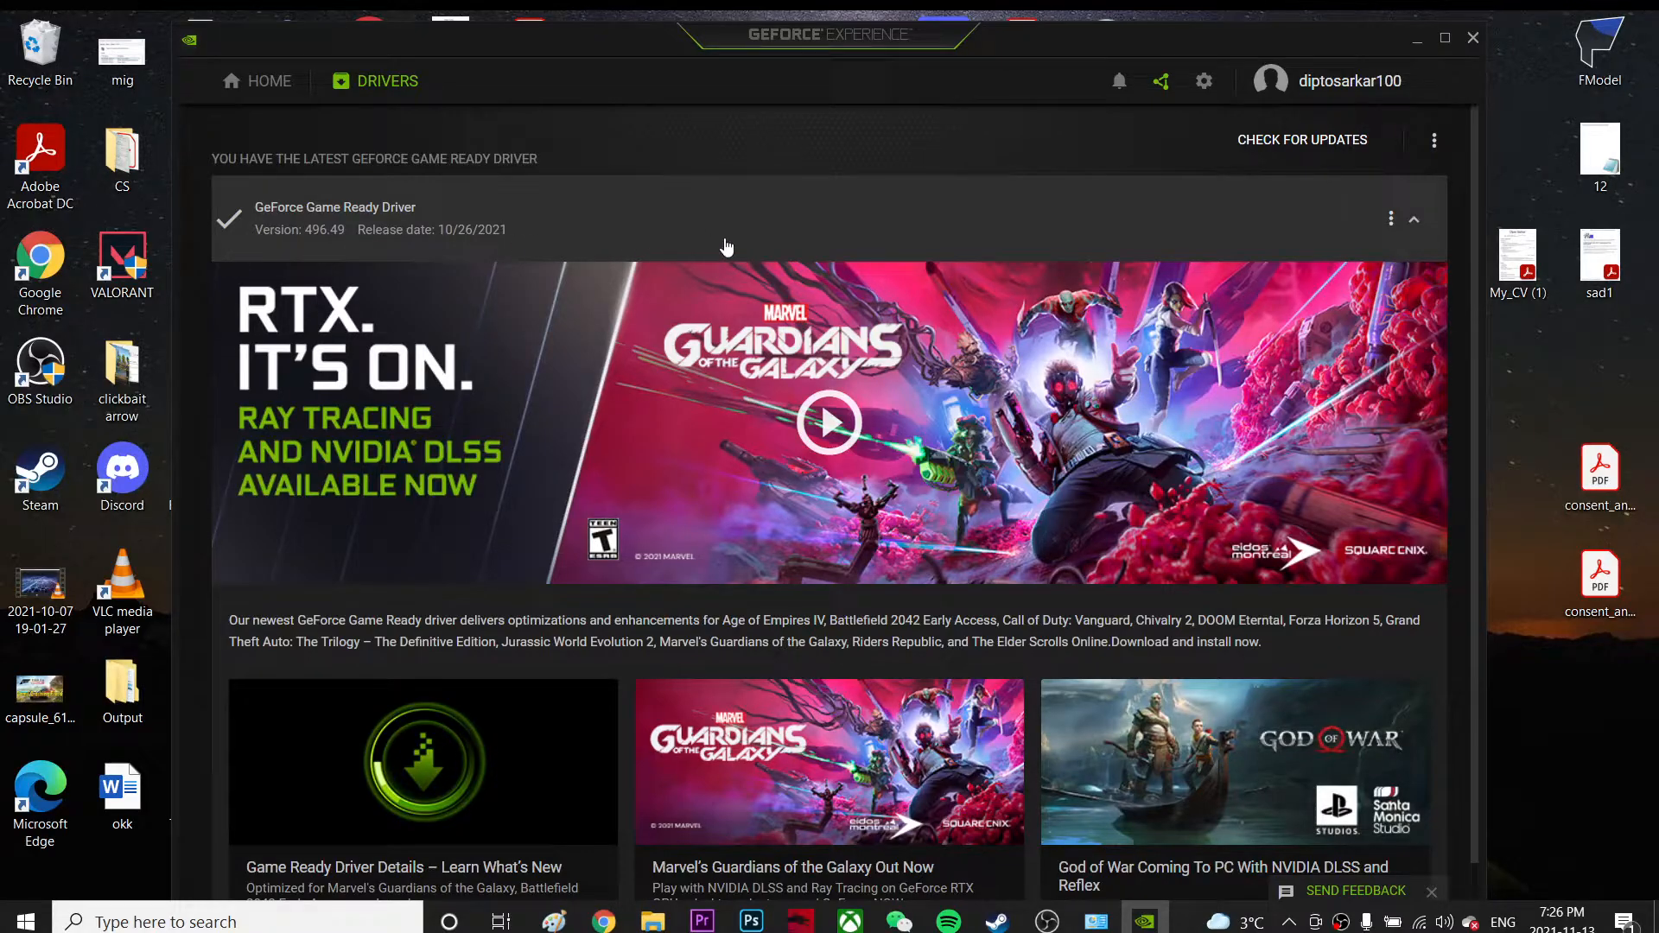
{"action": "mouse_move", "coordinate": [752, 230]}
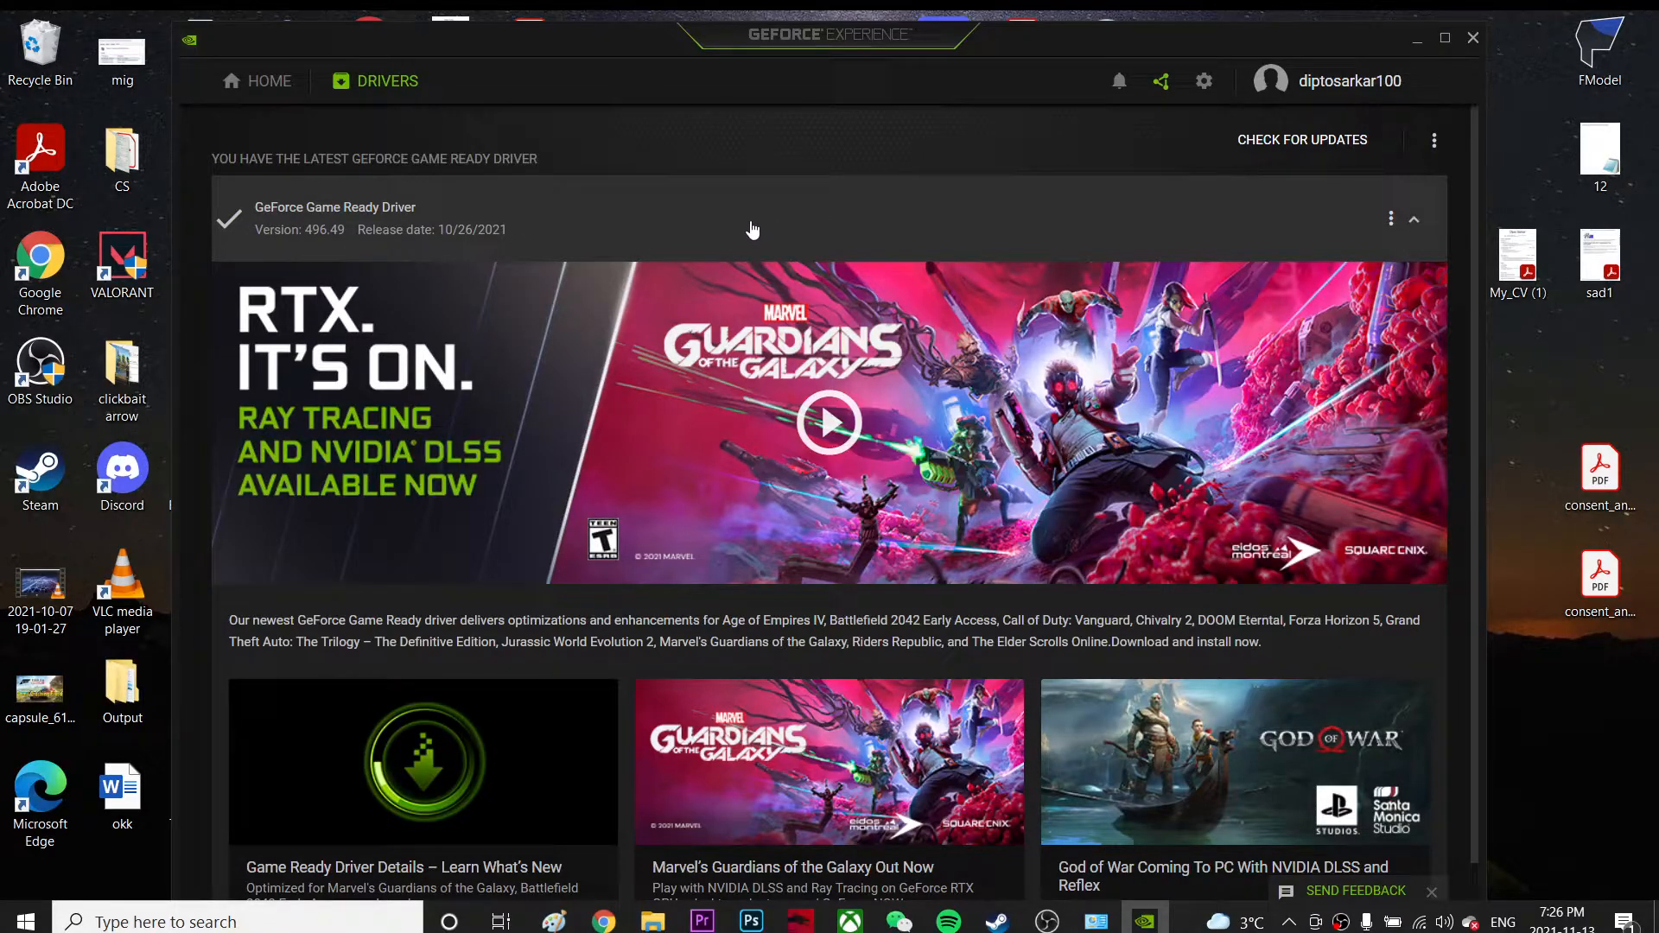
{"action": "mouse_move", "coordinate": [677, 226]}
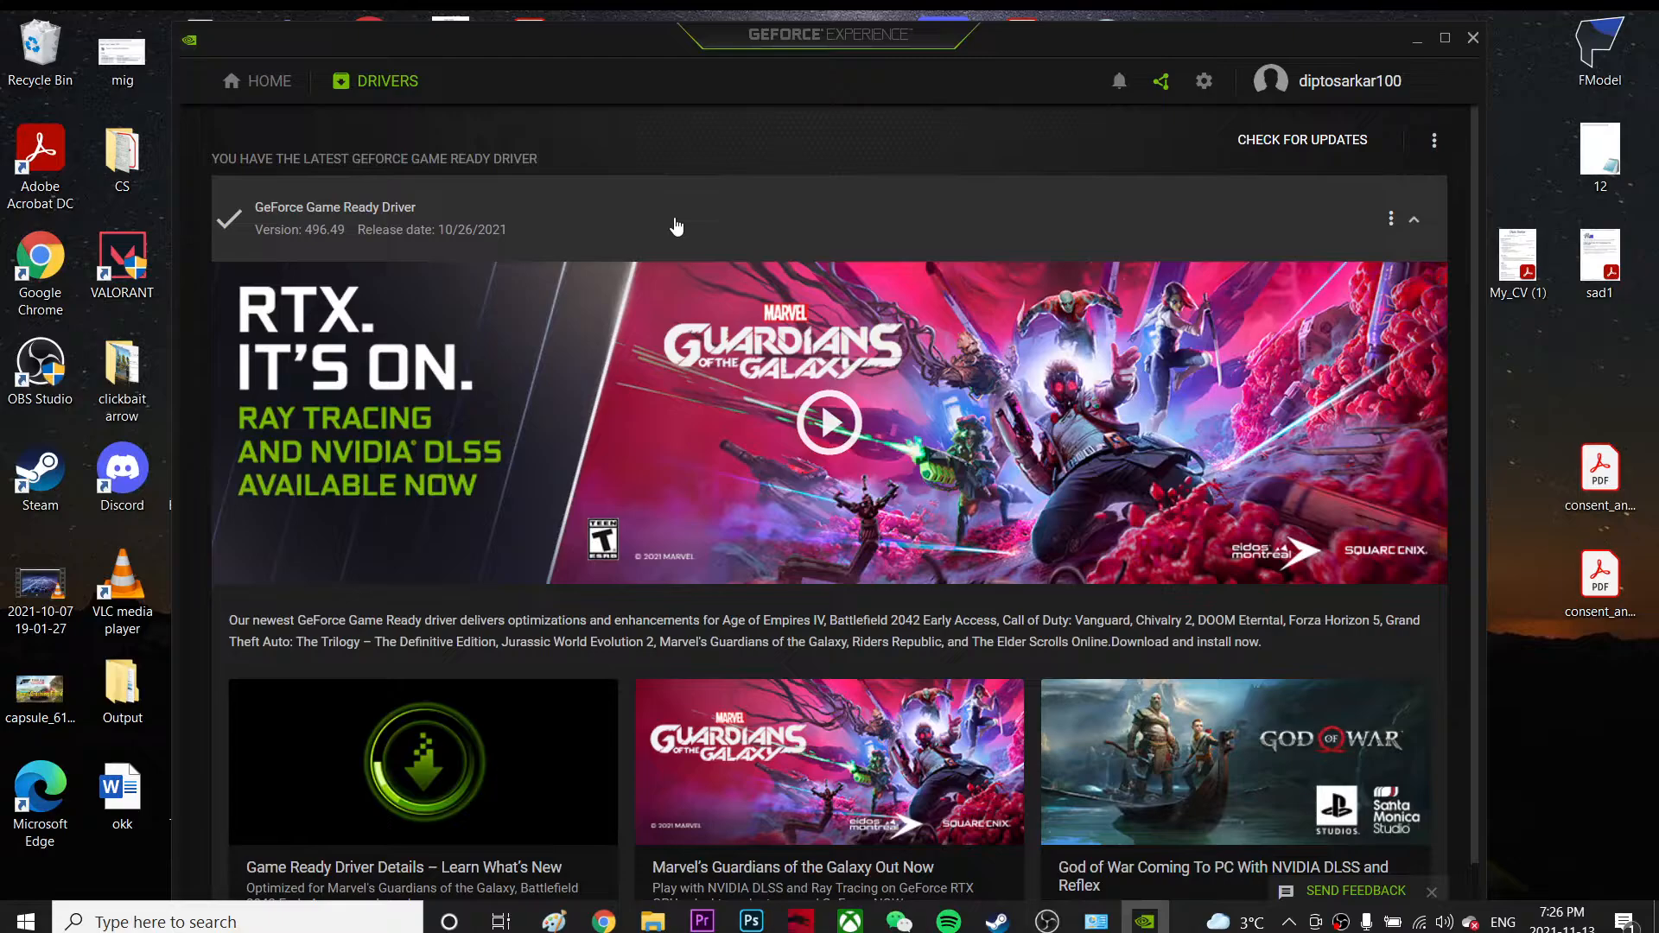
{"action": "mouse_move", "coordinate": [1410, 41]}
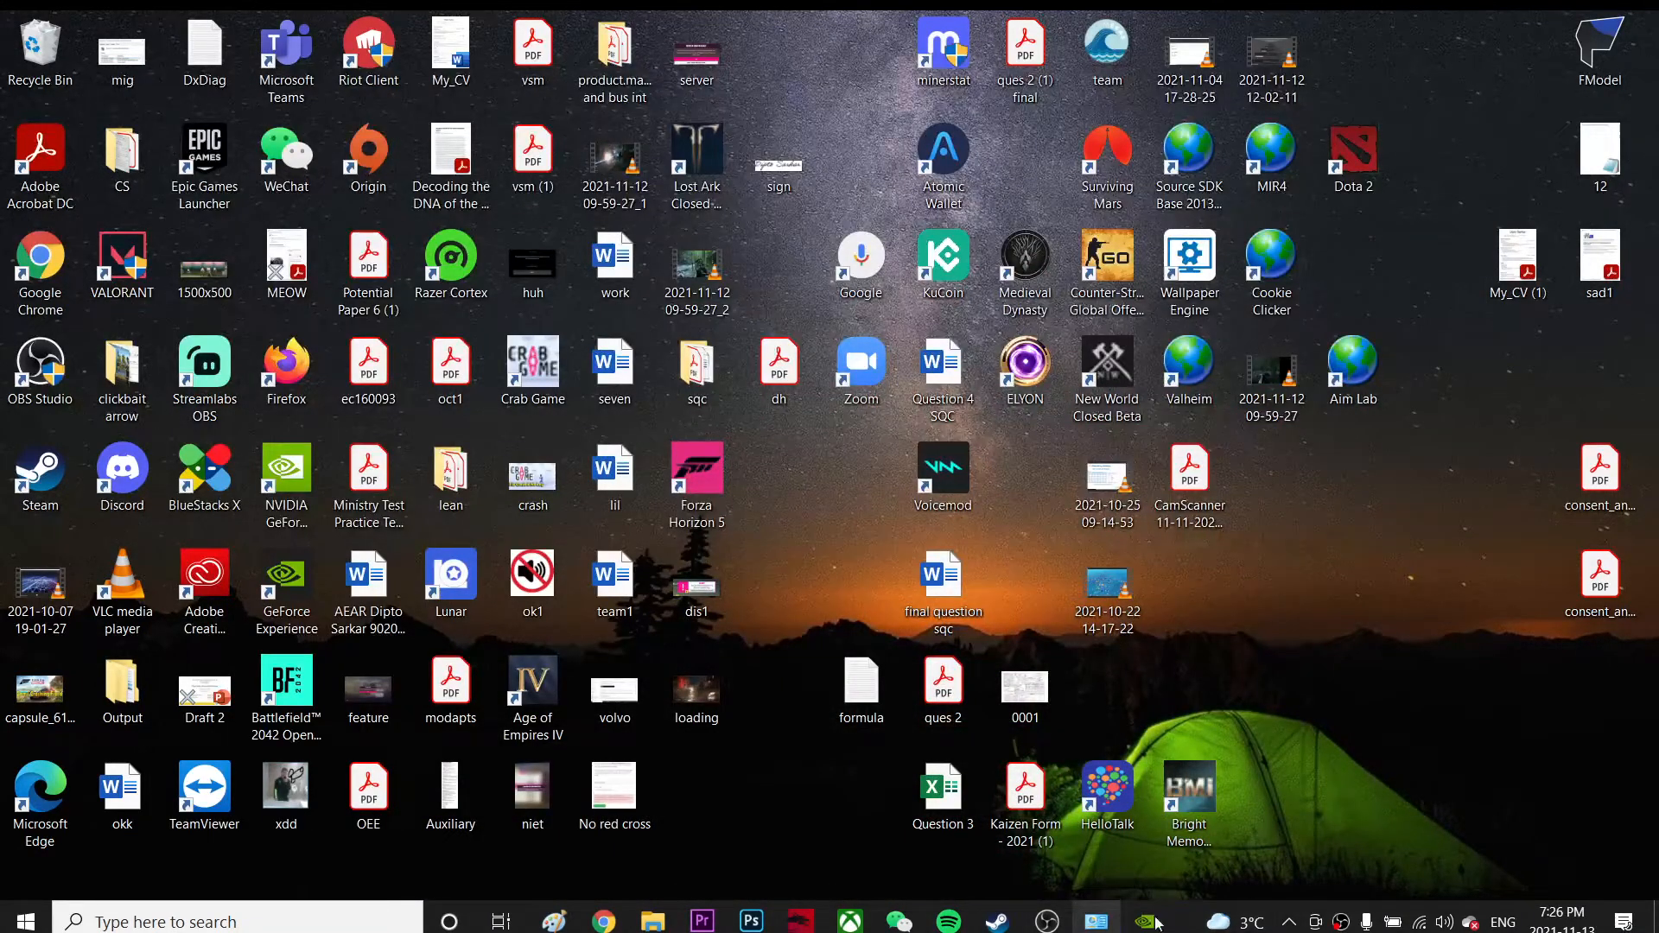
Reopen Task Manager from the taskbar after confirming Game Ready driver 496.49 is current.
{"action": "right_click", "coordinate": [1152, 921]}
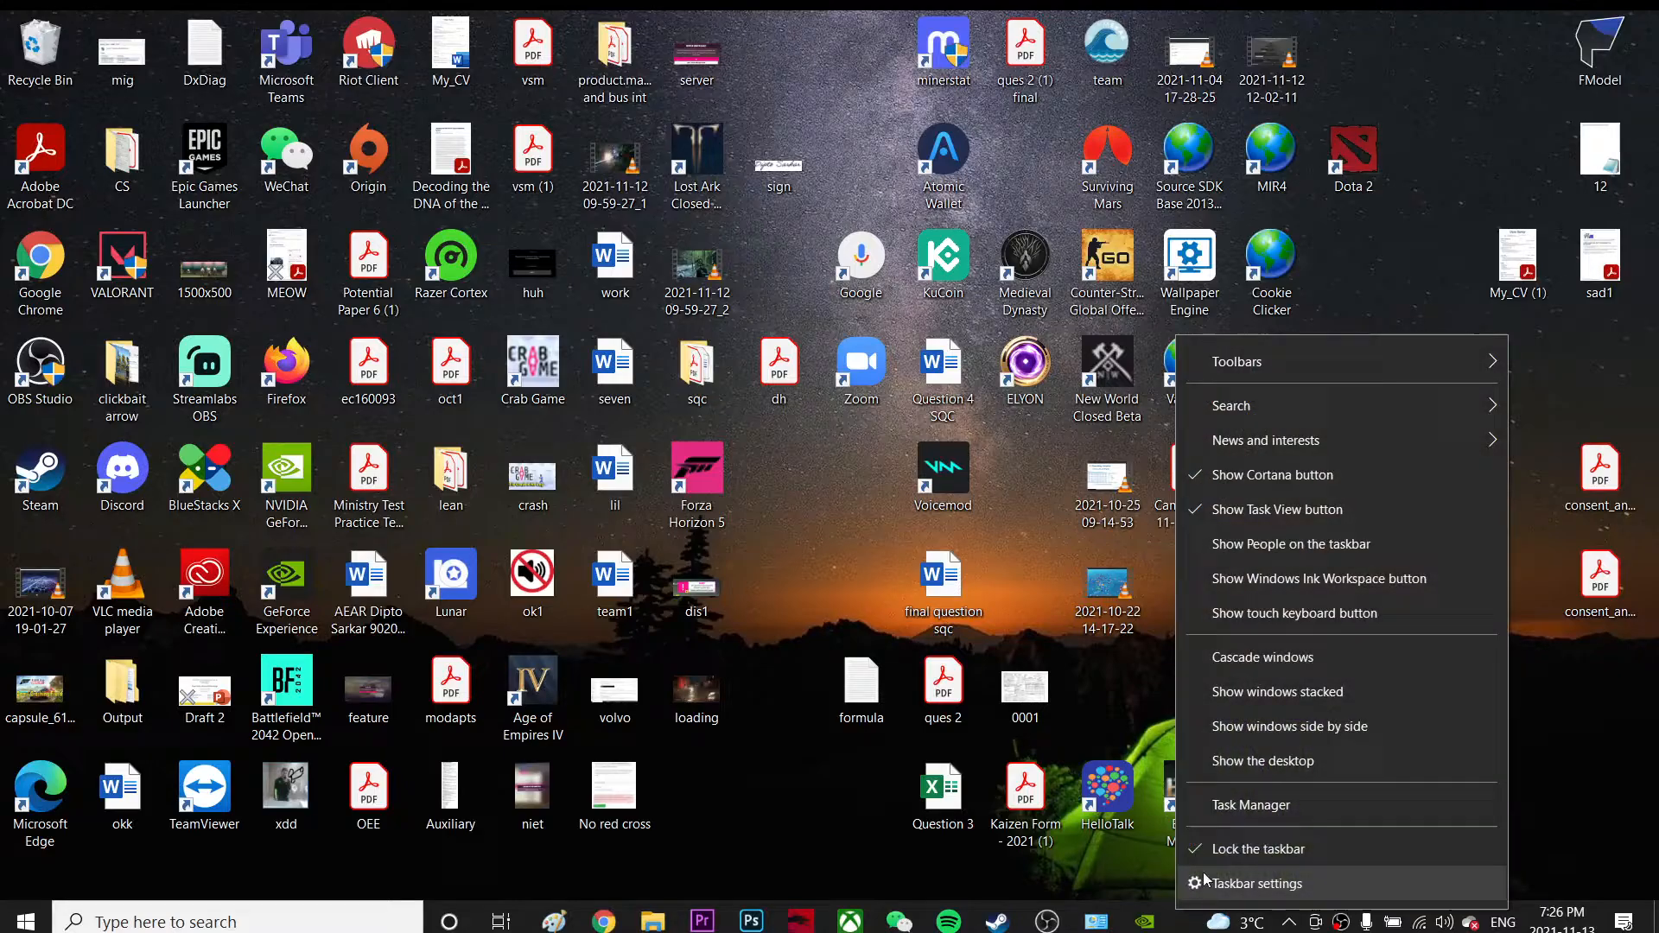
{"action": "left_click", "coordinate": [1251, 804]}
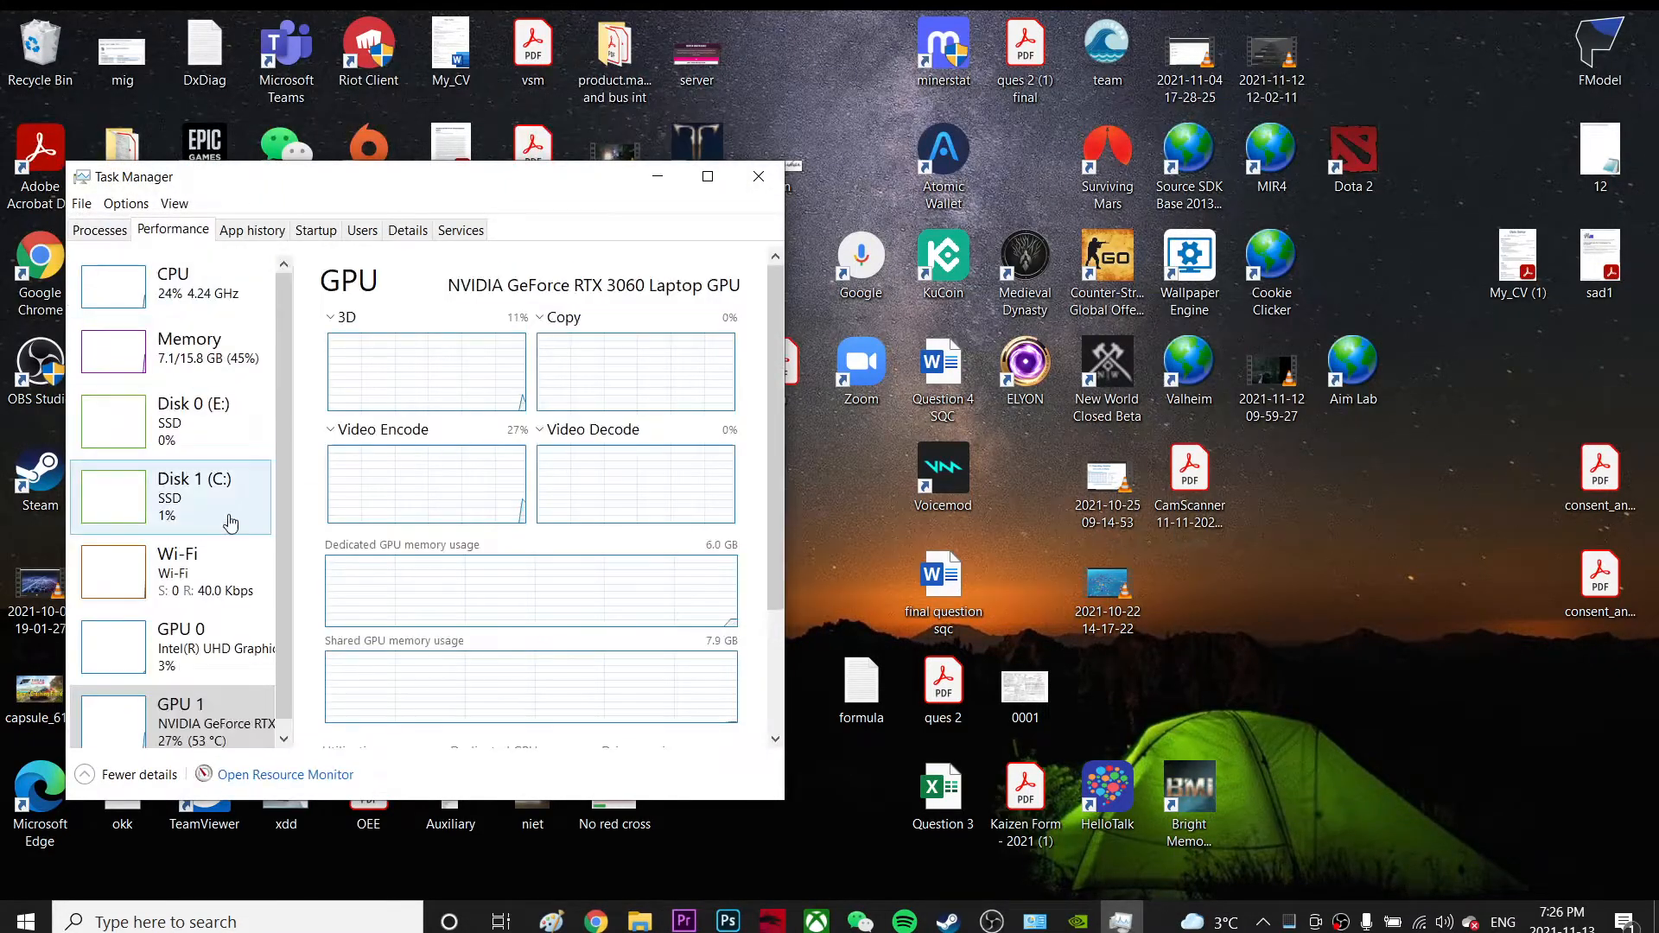
Show GPU 0 (Intel UHD Graphics) usage, reading about 1% utilization.
{"action": "left_click", "coordinate": [170, 645]}
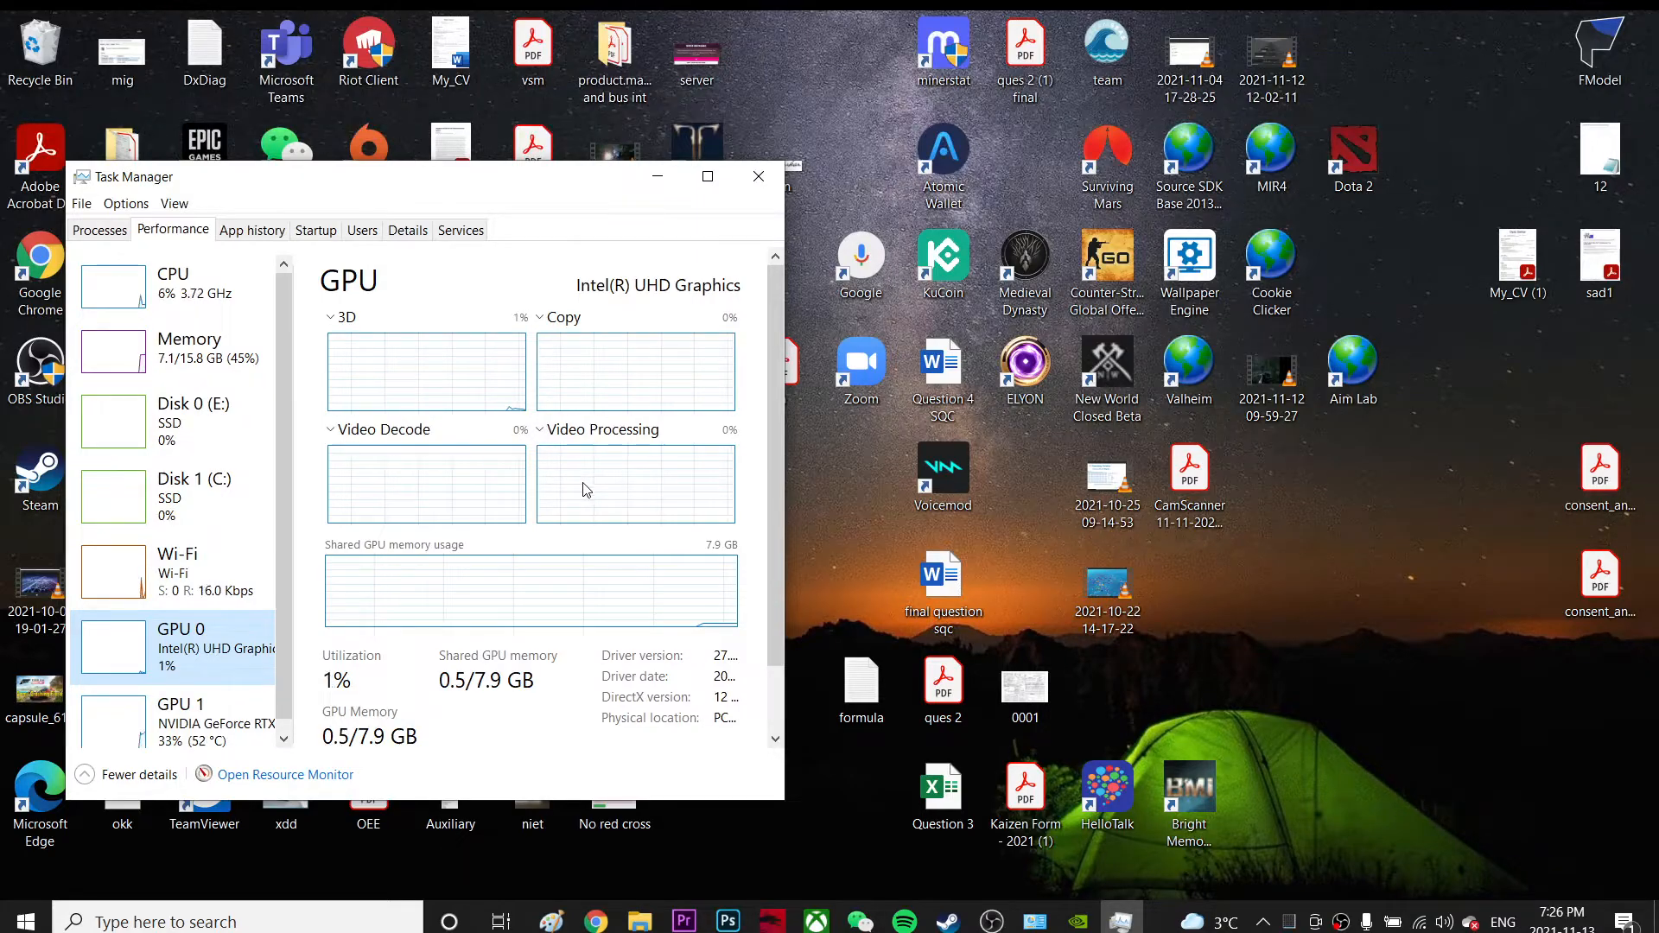
{"action": "mouse_move", "coordinate": [635, 481]}
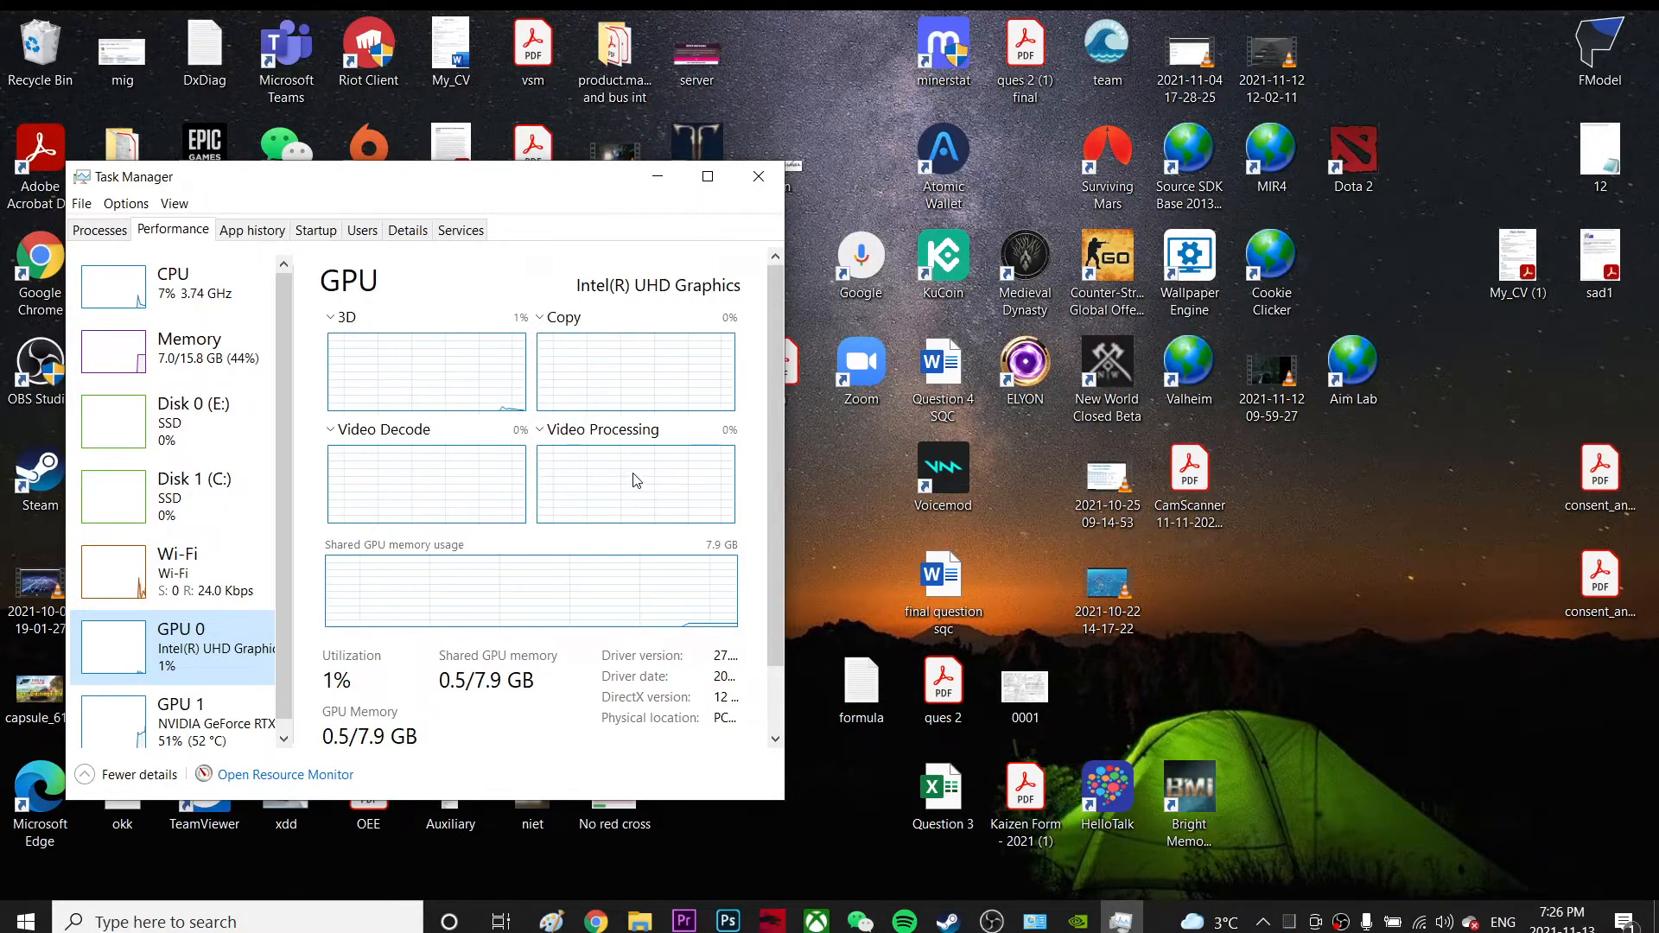